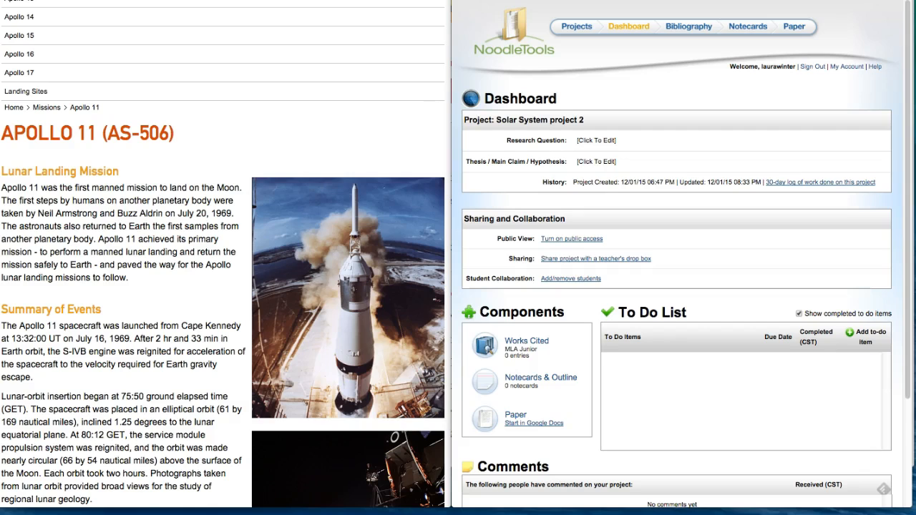
pyautogui.moveTo(230, 54)
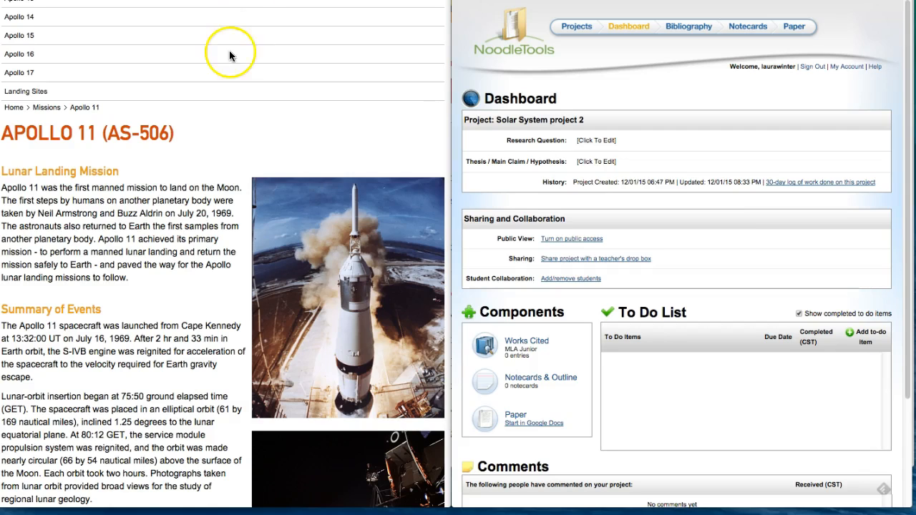
pyautogui.moveTo(514, 113)
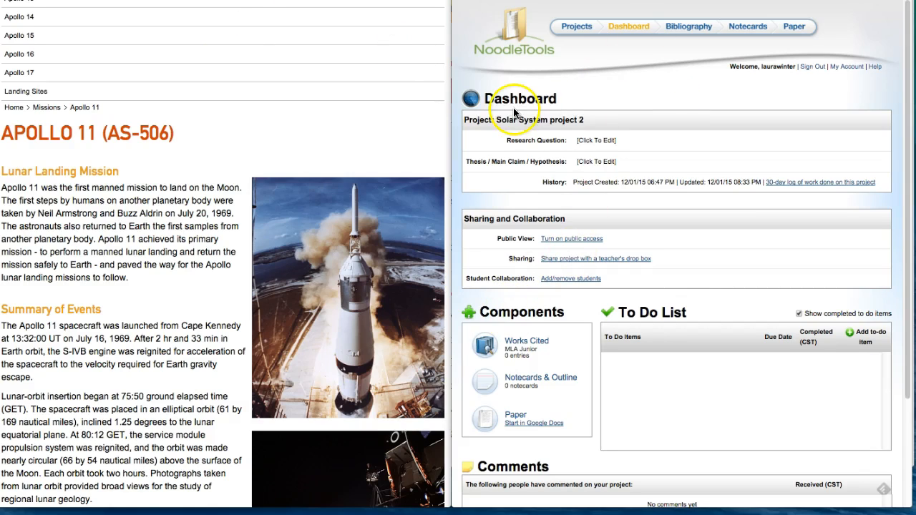
pyautogui.moveTo(504, 318)
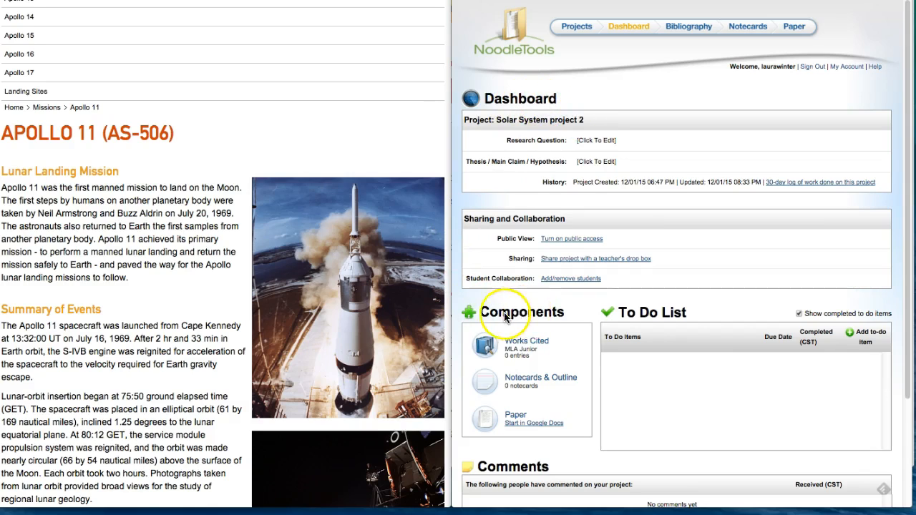
pyautogui.moveTo(522, 345)
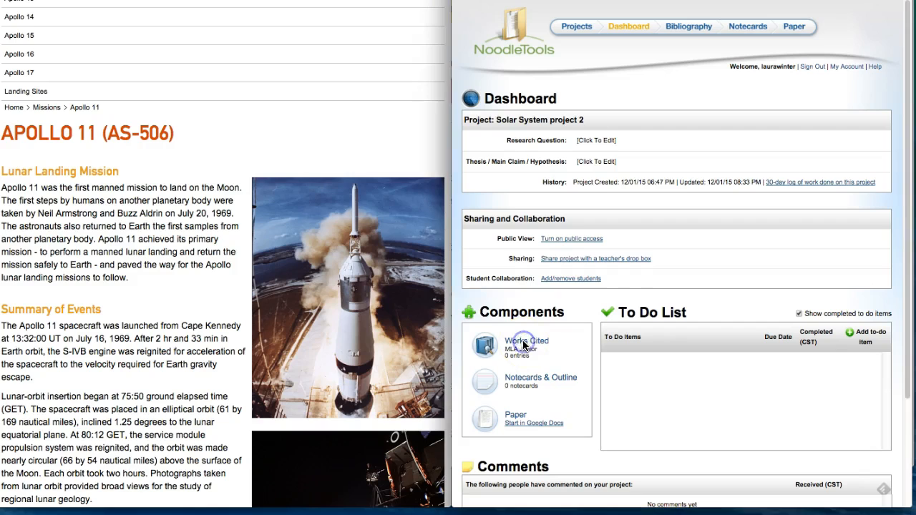
# - Go to the project's Works Cited list and choose Web Site as the citation type
pyautogui.click(527, 341)
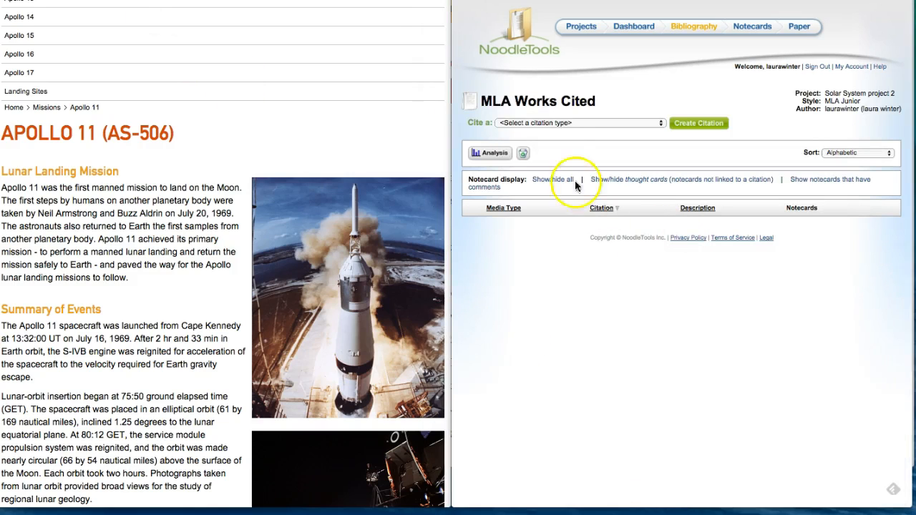
pyautogui.moveTo(543, 134)
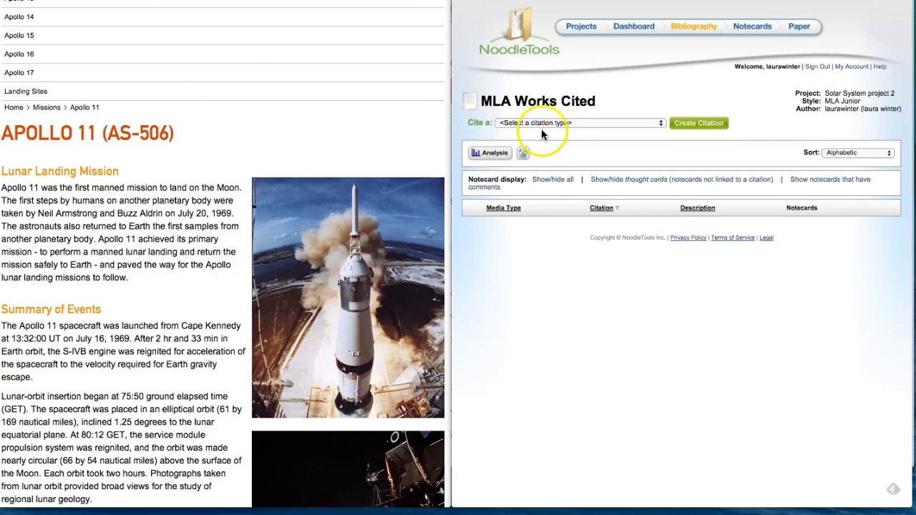
pyautogui.moveTo(660, 133)
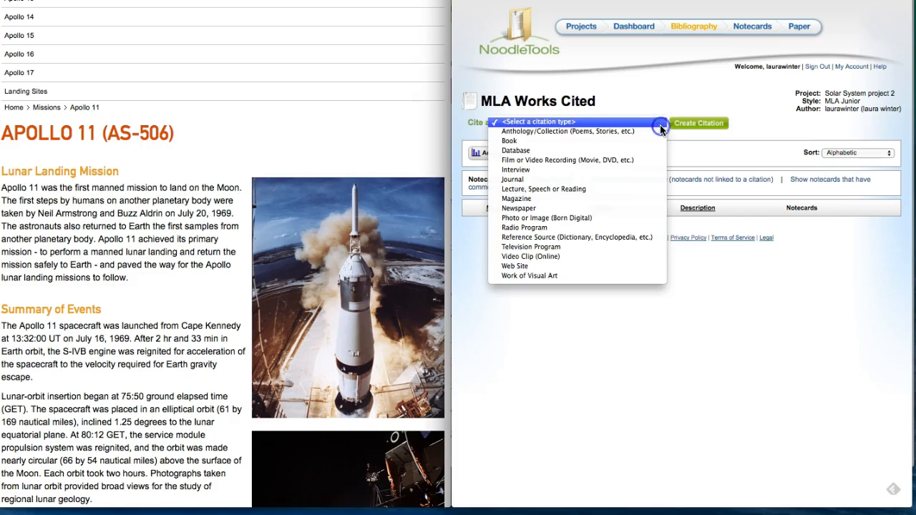
pyautogui.click(514, 265)
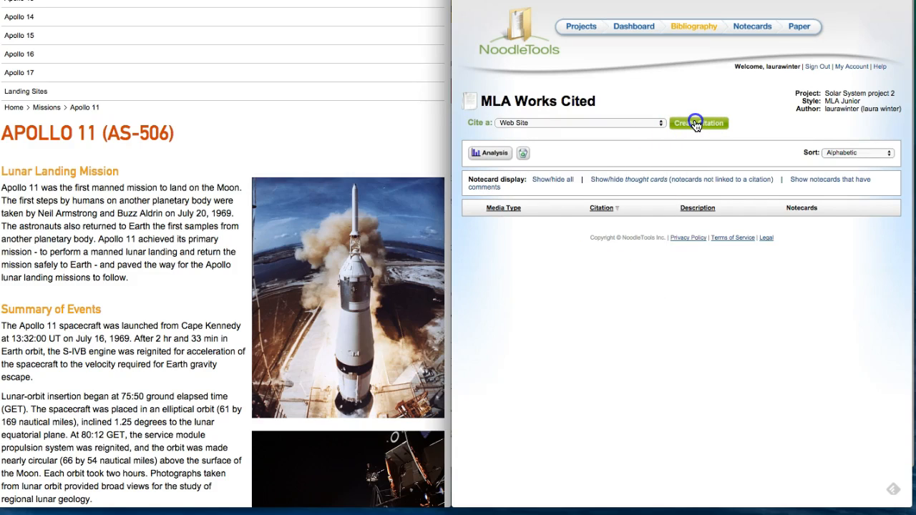
# - Start a new Web Site citation, bringing up the SourceCheck guidance screen
pyautogui.click(698, 123)
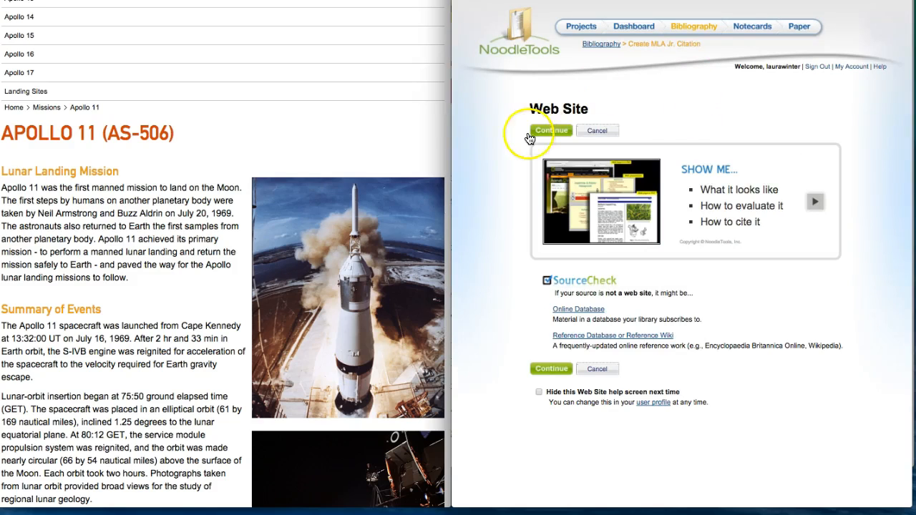
pyautogui.moveTo(665, 189)
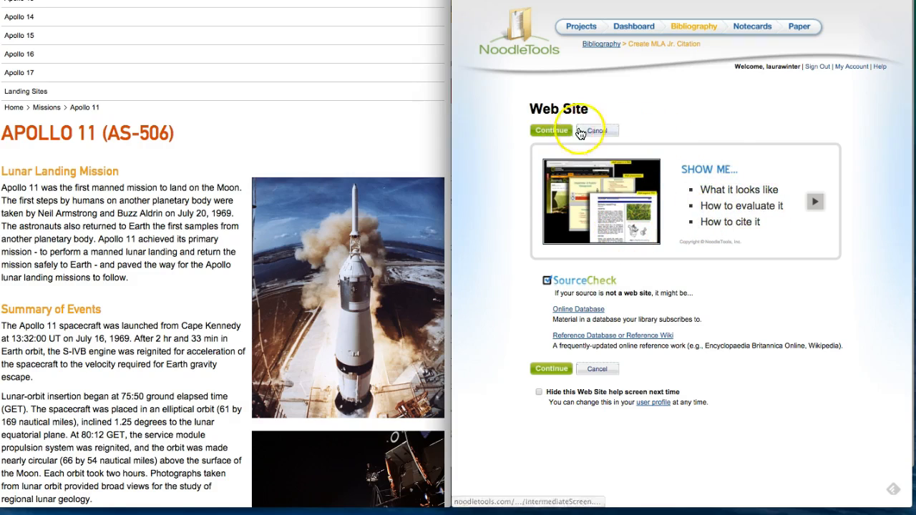
pyautogui.moveTo(549, 134)
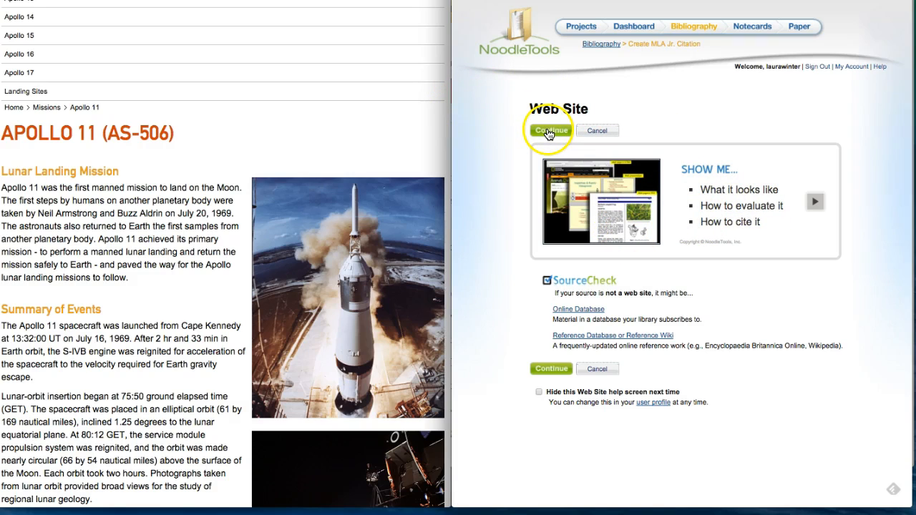
# - Continue past the help screen to the blank Web Site citation form
pyautogui.click(550, 131)
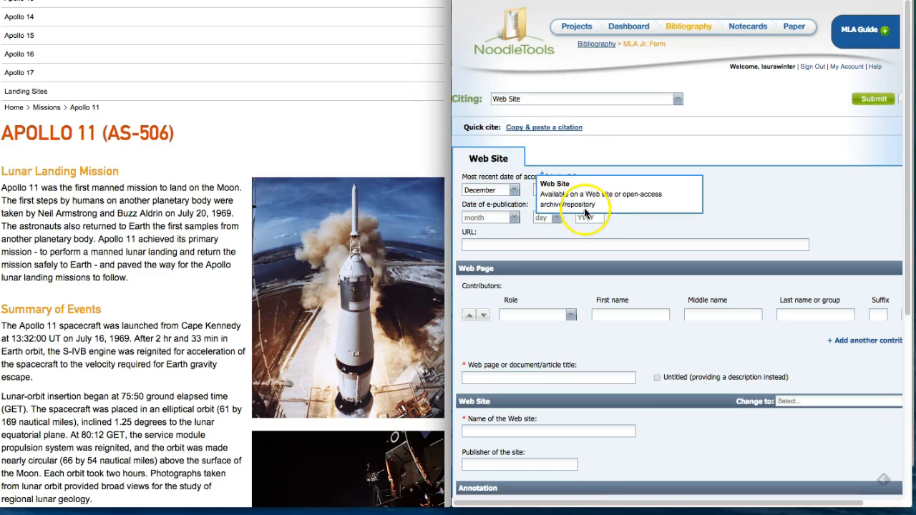
pyautogui.moveTo(46, 161)
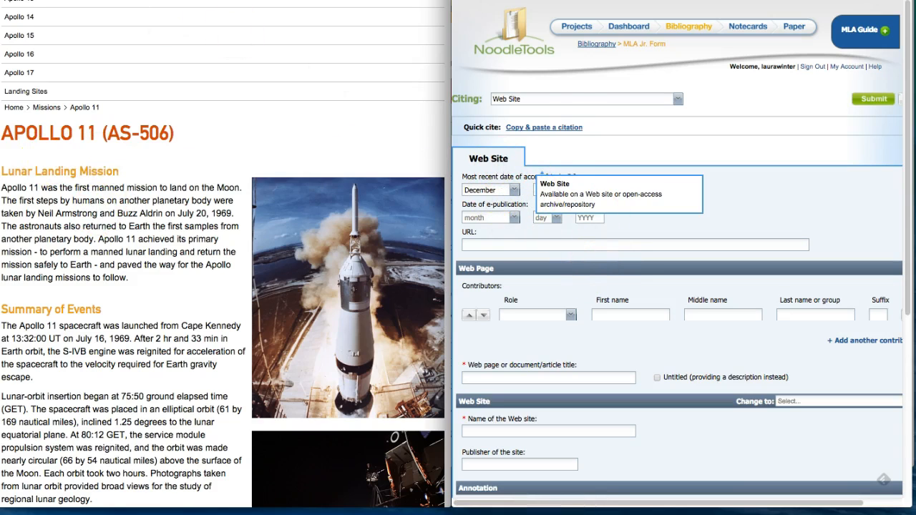
pyautogui.scroll(3)
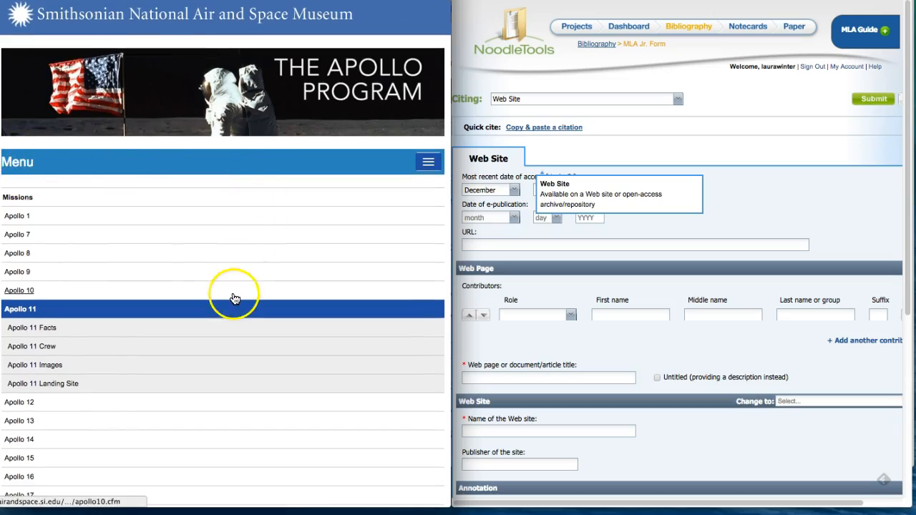
pyautogui.scroll(-3)
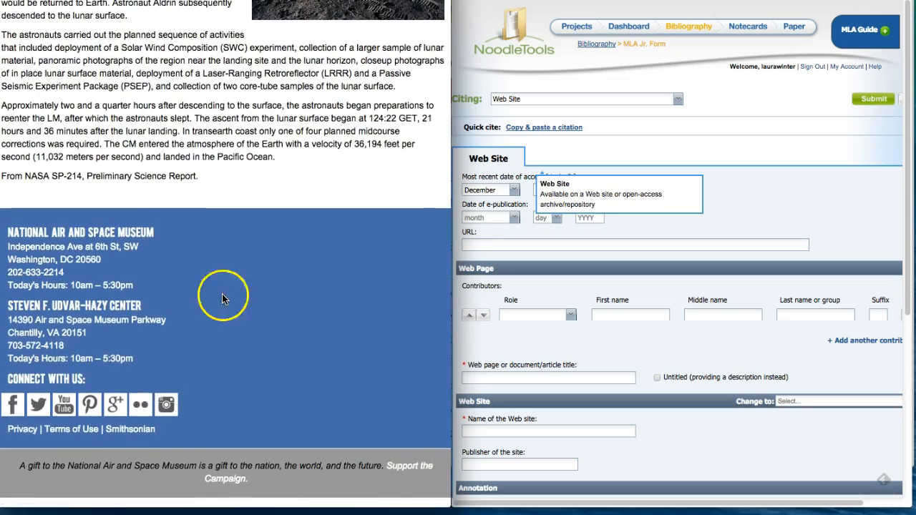
pyautogui.moveTo(50, 478)
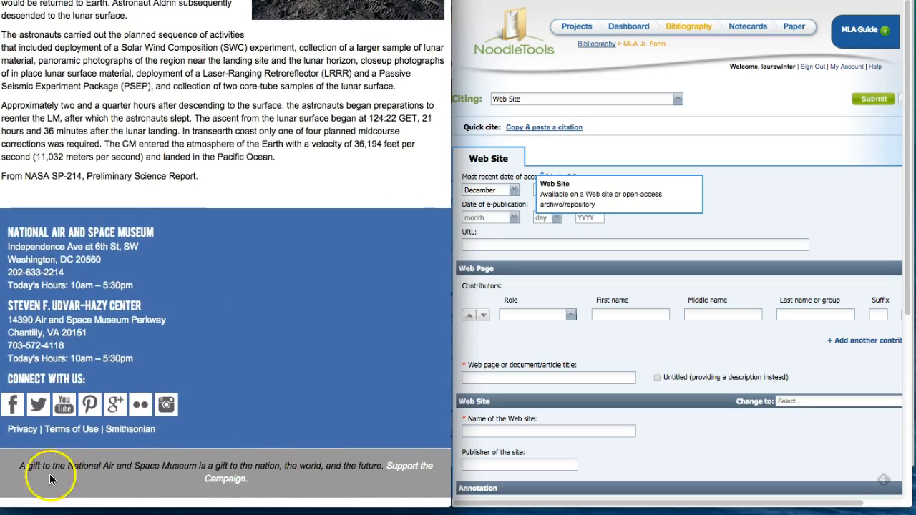
pyautogui.scroll(3)
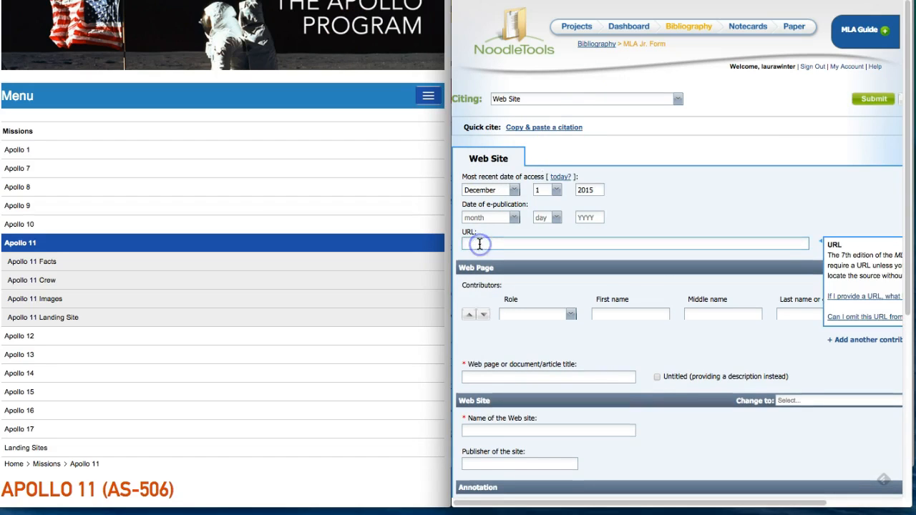
# - Enter the Apollo 11 landing-missions URL (airandspace.si.edu) in the URL field
pyautogui.write('http://airandspace.si.edu/explore-and-learn/topics/apollo/apollo-program/landing-missions/apollo11.cfm')
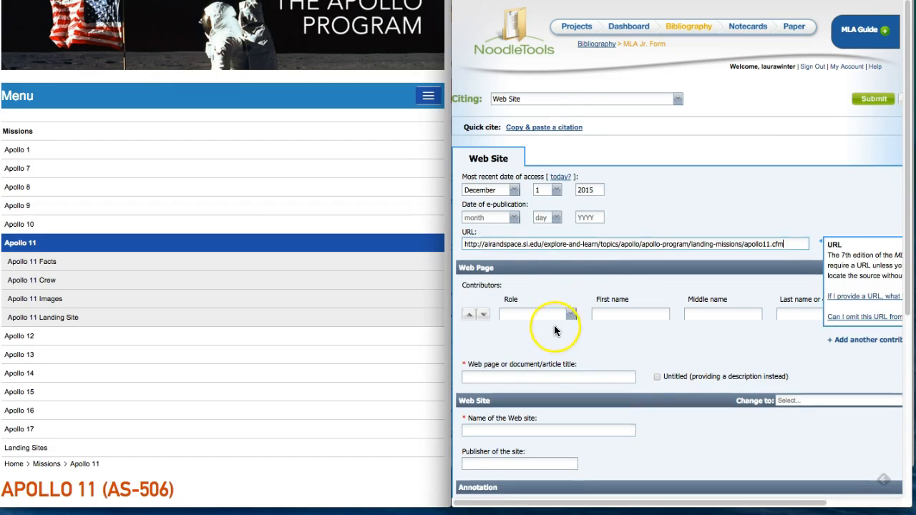
pyautogui.moveTo(481, 307)
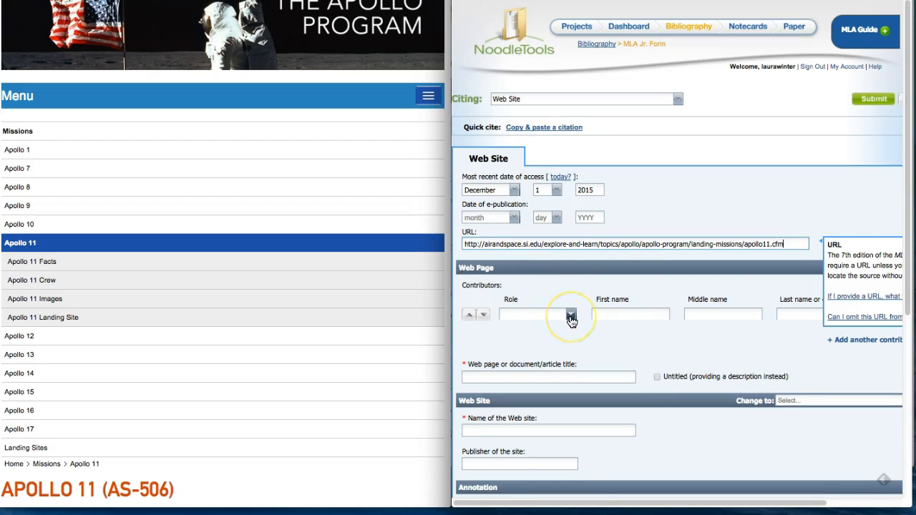
# - Check the contributor role choices, then scroll the Apollo 11 page down to its footer credits
pyautogui.click(570, 315)
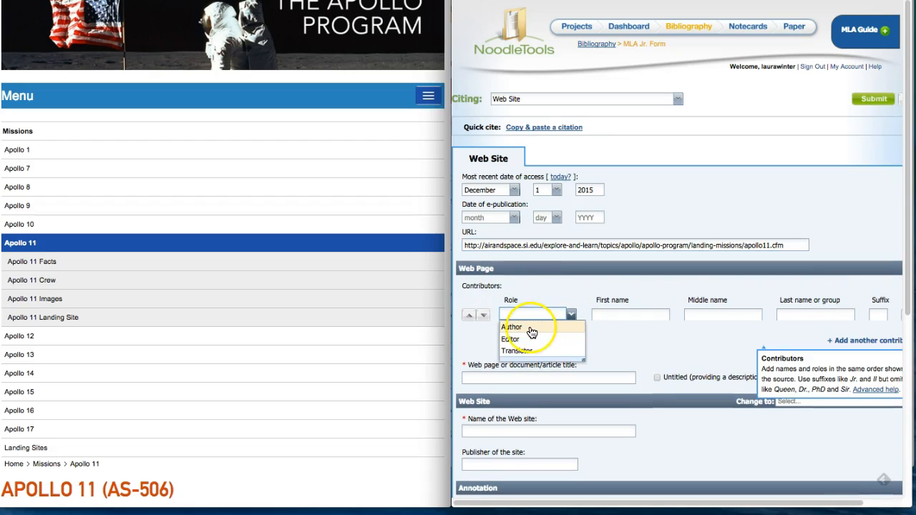
pyautogui.moveTo(532, 351)
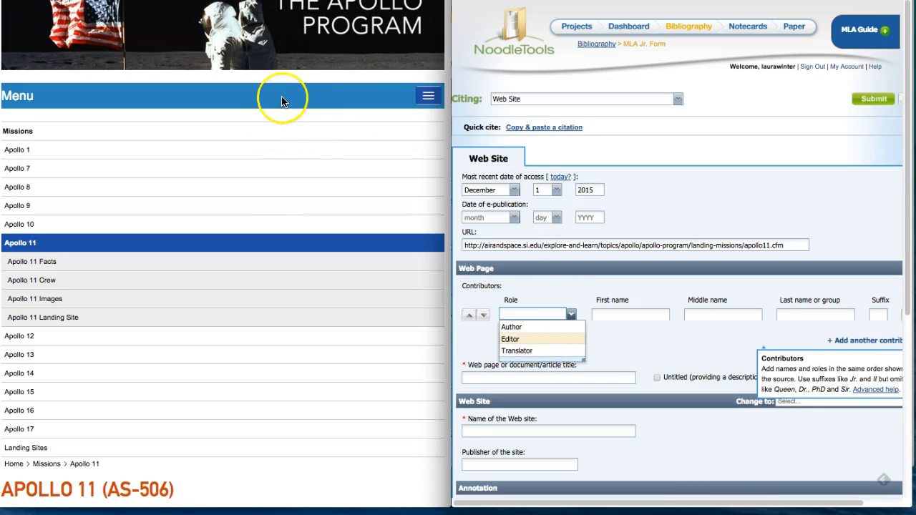
pyautogui.scroll(-3)
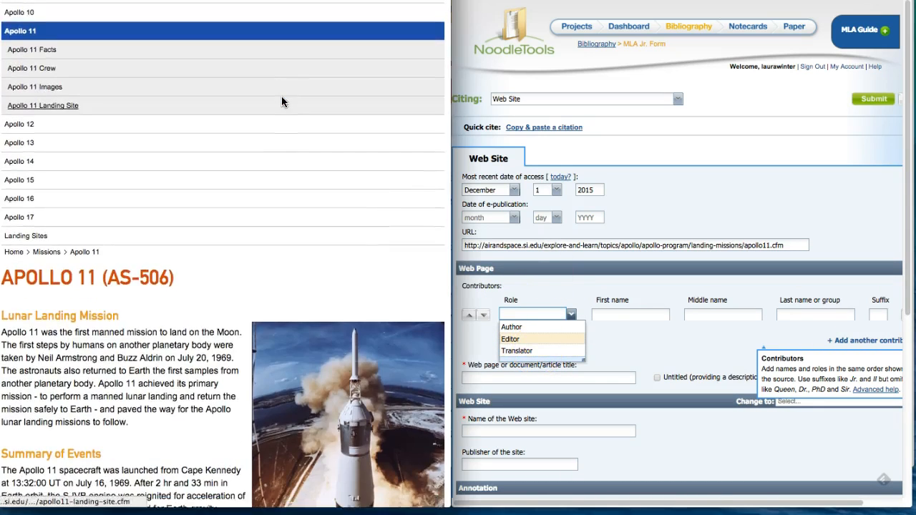
pyautogui.scroll(-3)
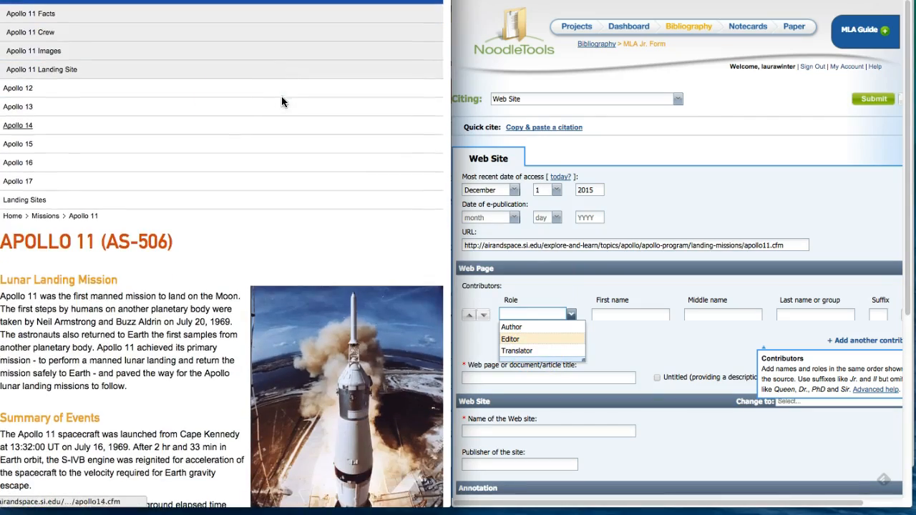
pyautogui.scroll(-3)
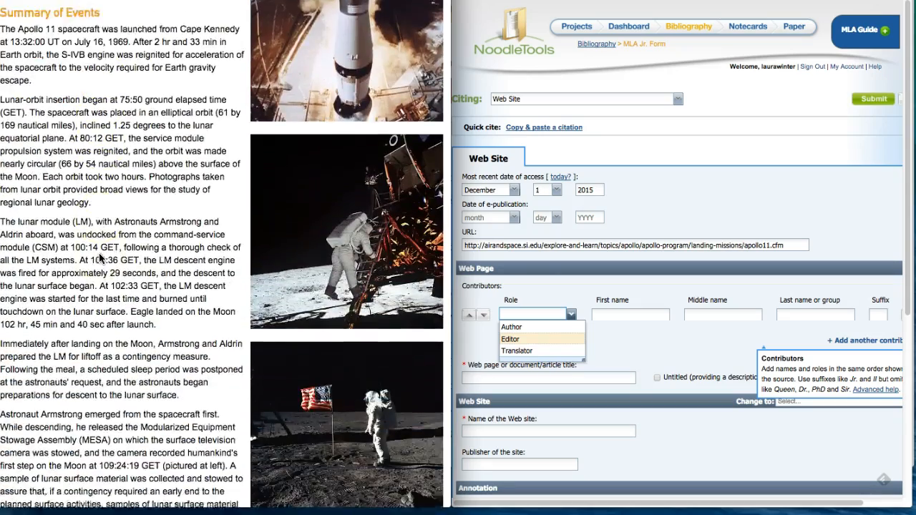
pyautogui.scroll(-3)
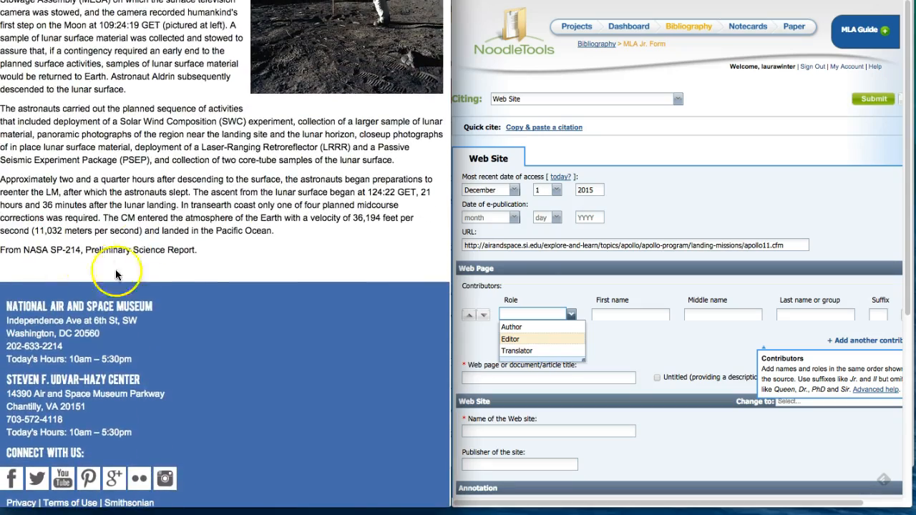
pyautogui.moveTo(112, 247)
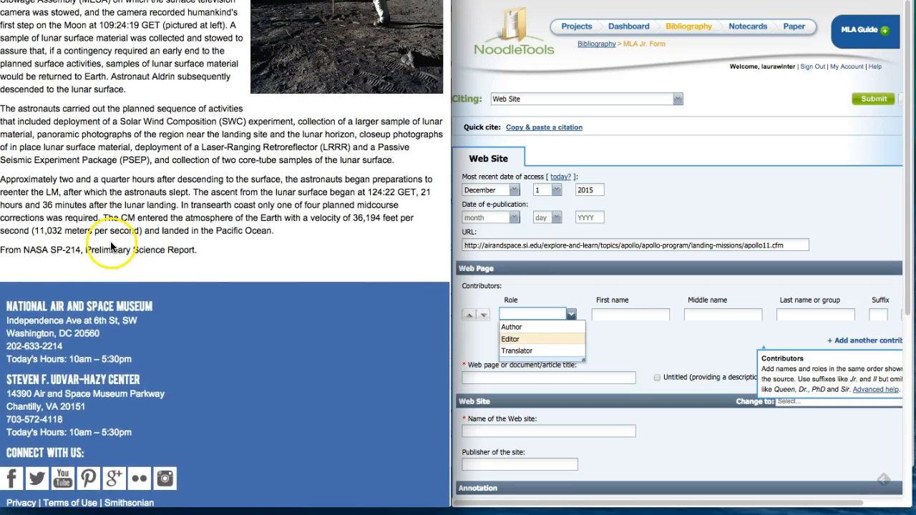
pyautogui.scroll(-3)
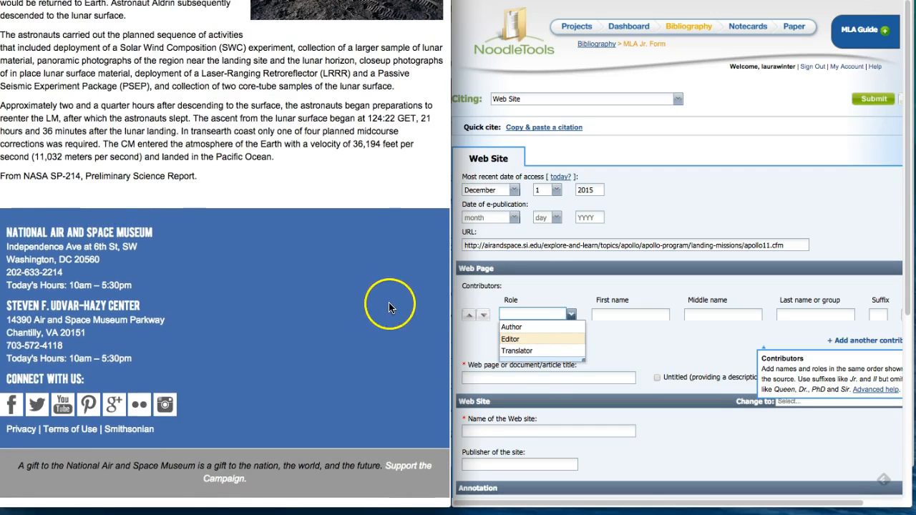
pyautogui.moveTo(637, 357)
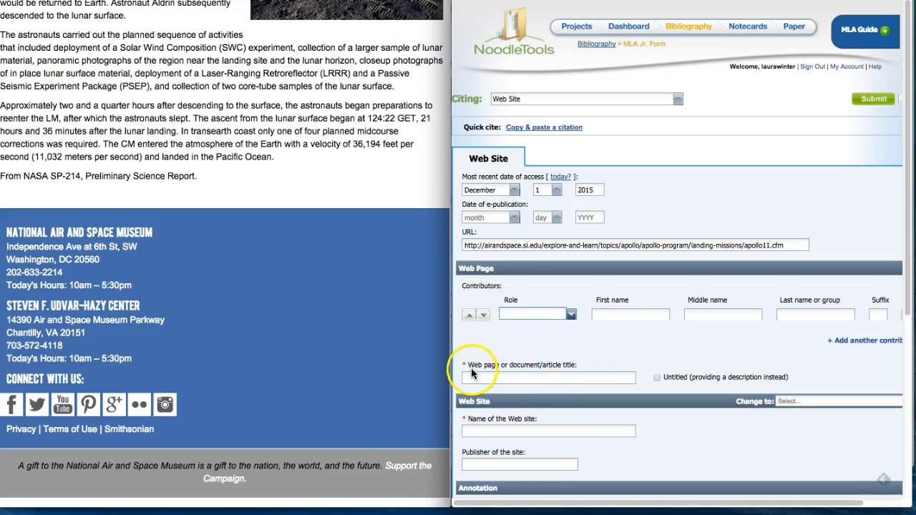
pyautogui.moveTo(501, 371)
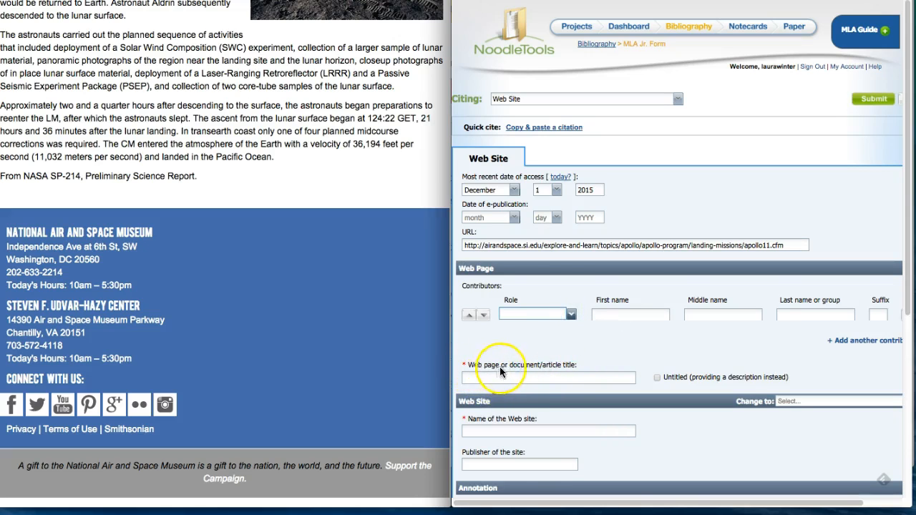
# - Enter 'Apollo 11 (AS-506)' as the web page title, matching the museum page heading
pyautogui.scroll(3)
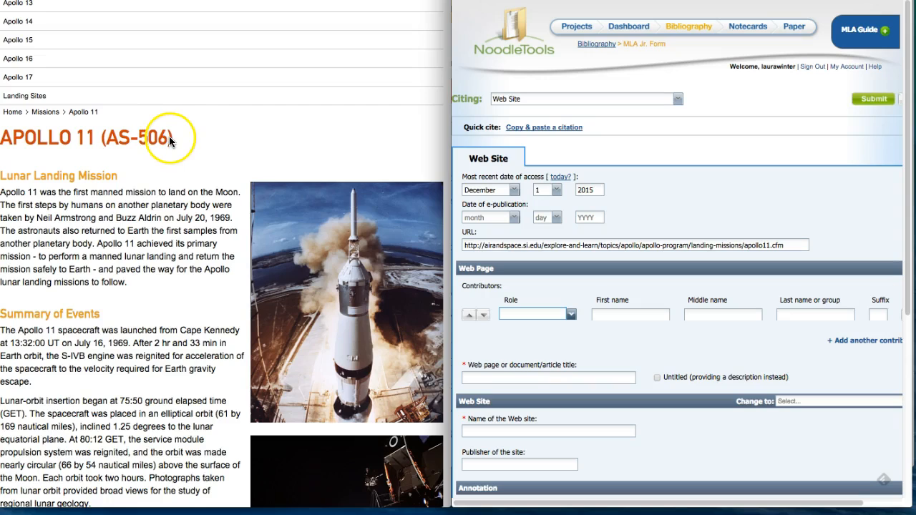
pyautogui.moveTo(11, 142)
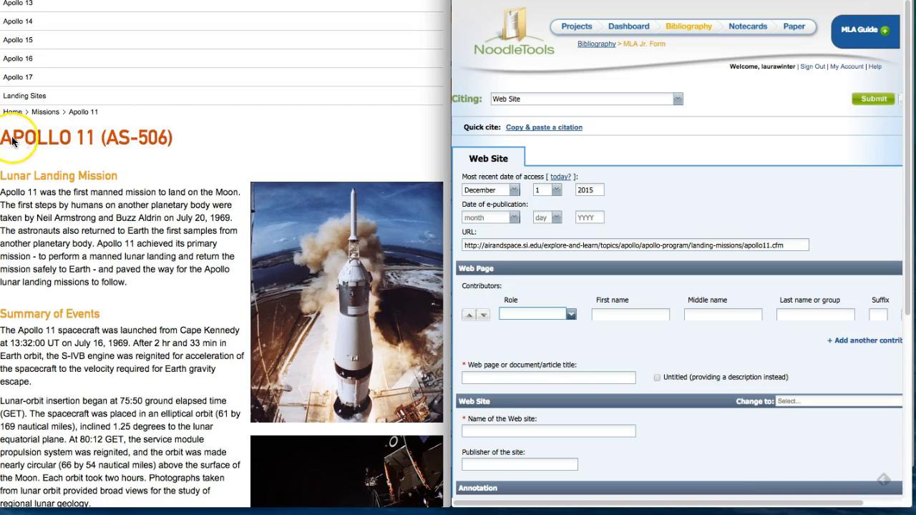
pyautogui.moveTo(165, 142)
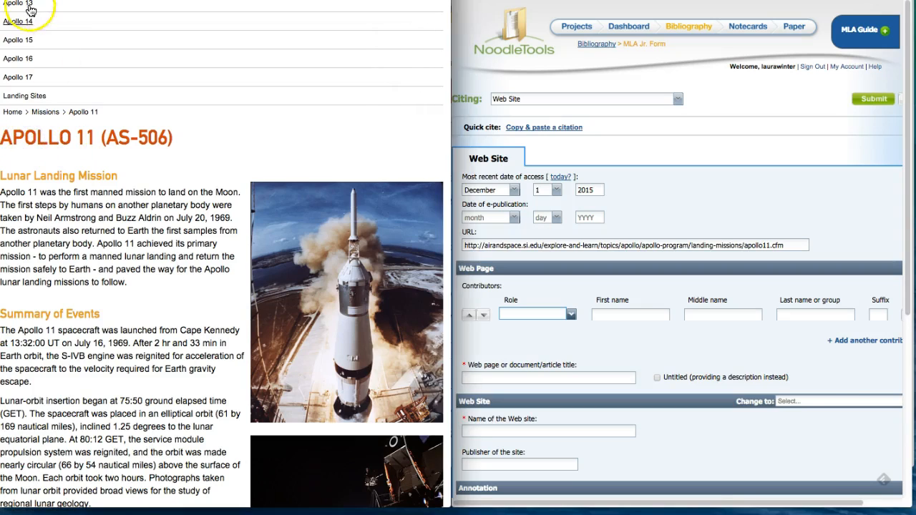
pyautogui.click(547, 378)
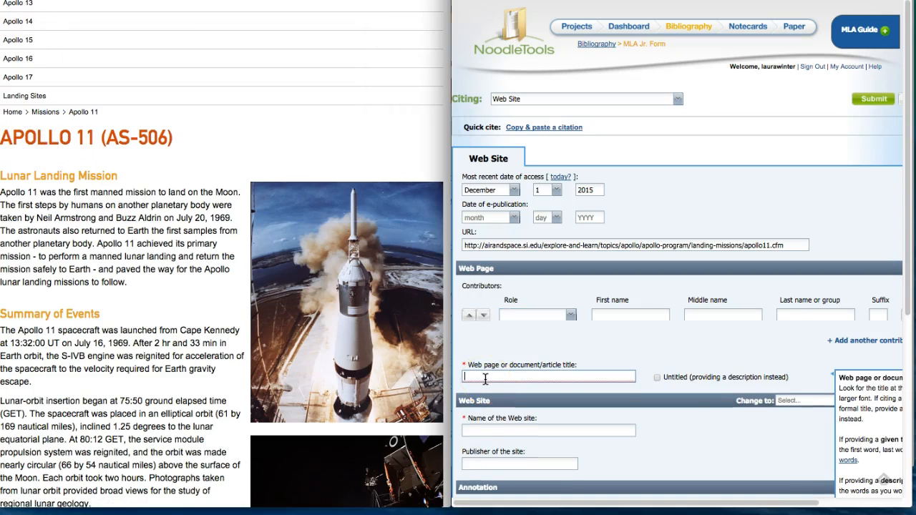
pyautogui.write('Apollo 11 (AS-506)')
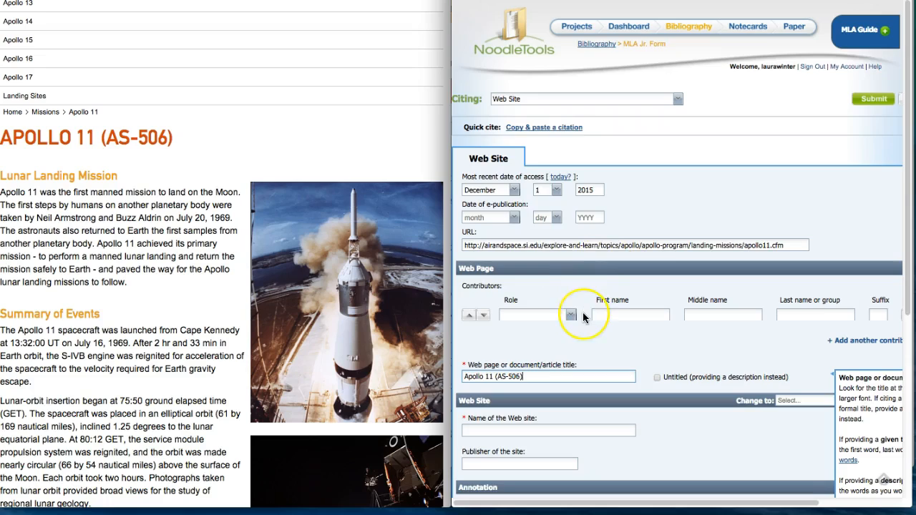
pyautogui.scroll(-3)
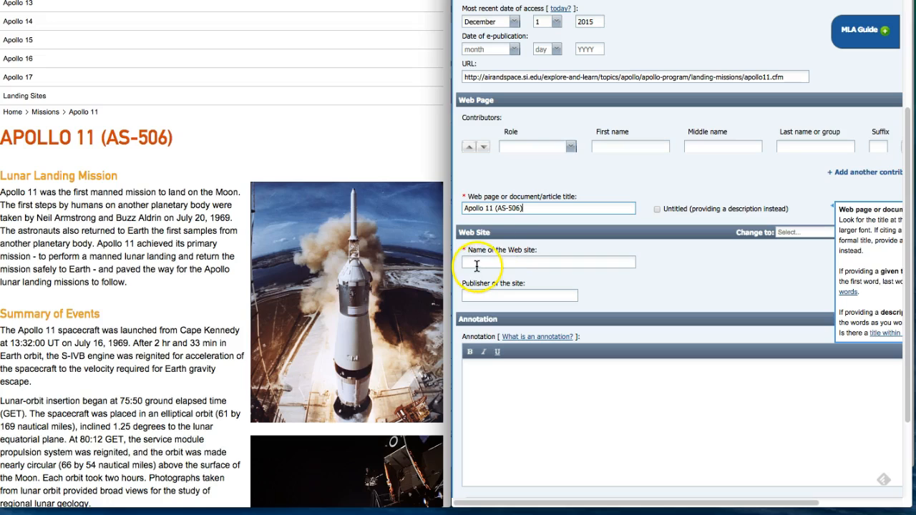
# - Scroll the Apollo 11 page back to its top banner showing the museum name
pyautogui.scroll(3)
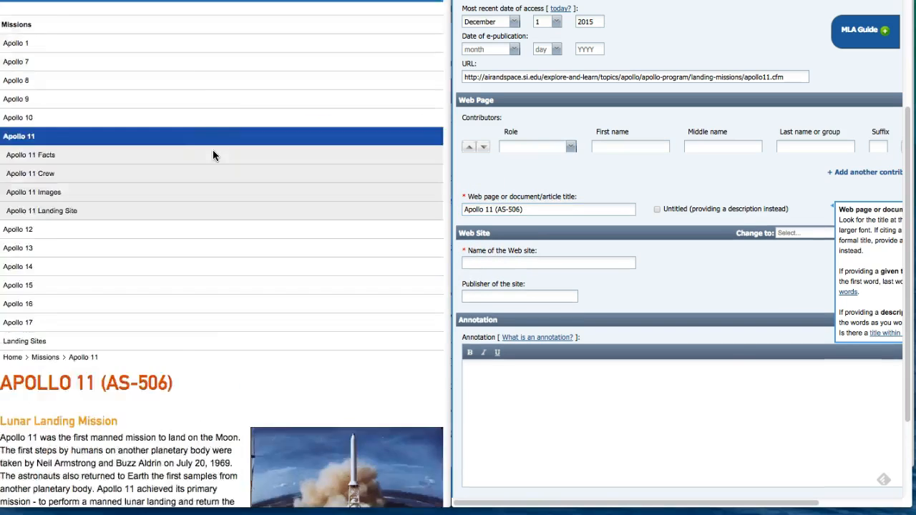
pyautogui.scroll(3)
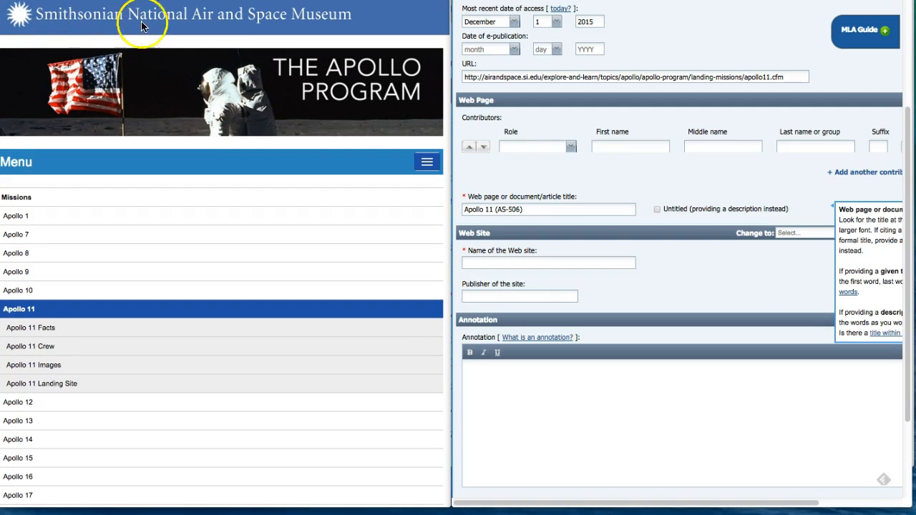
pyautogui.moveTo(75, 14)
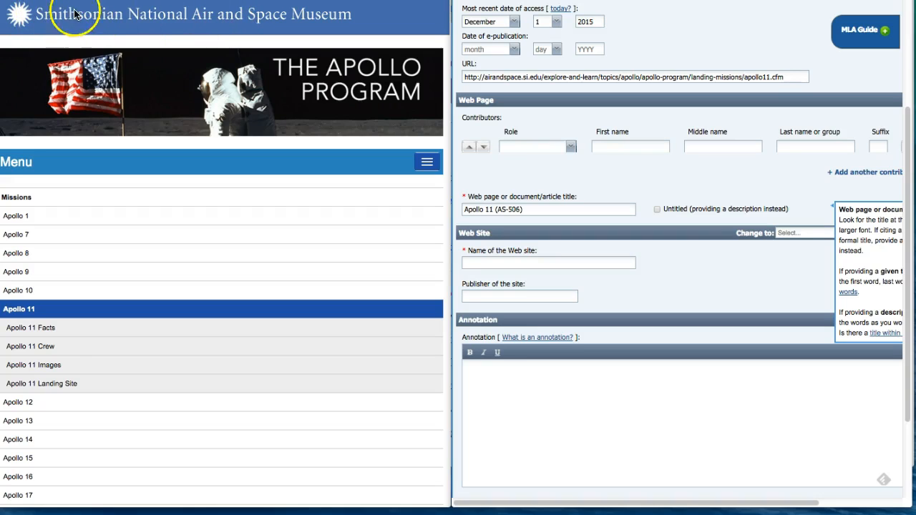
pyautogui.moveTo(324, 20)
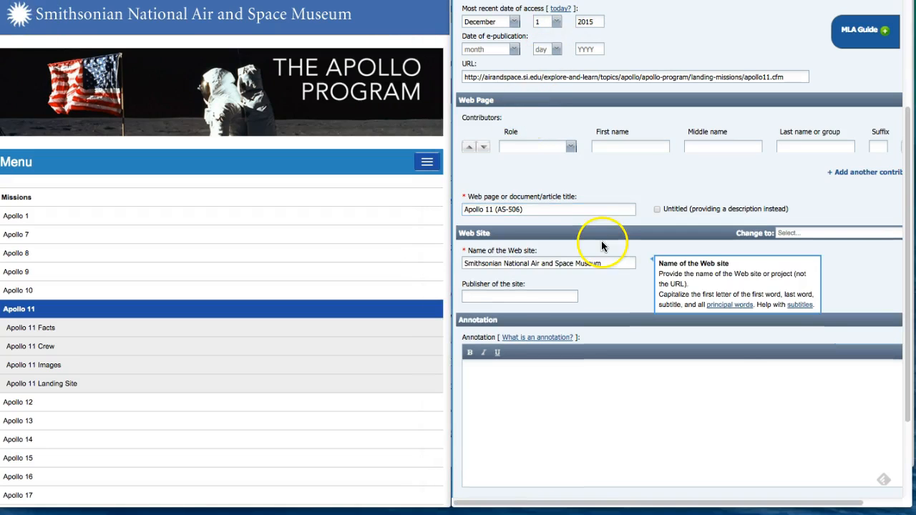
pyautogui.moveTo(475, 301)
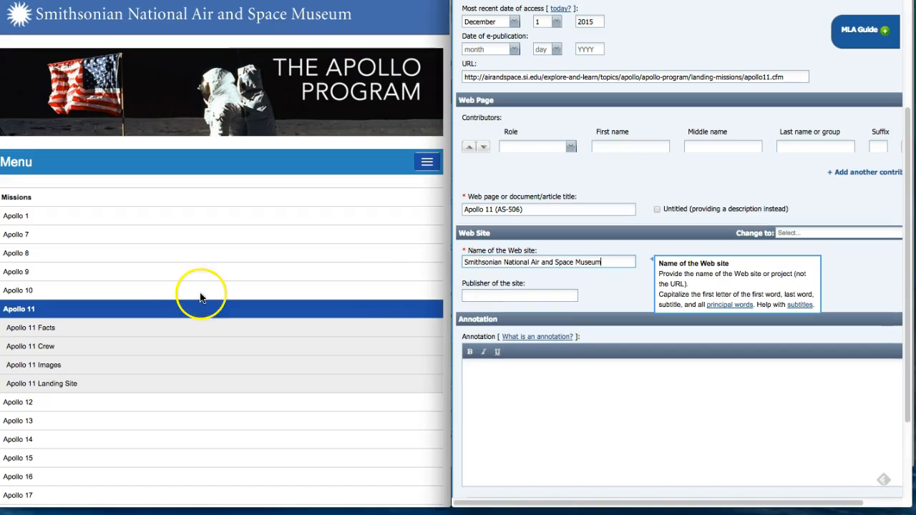
# - Scroll to the footer and begin entering Smithsonian as the publisher of the site
pyautogui.scroll(-3)
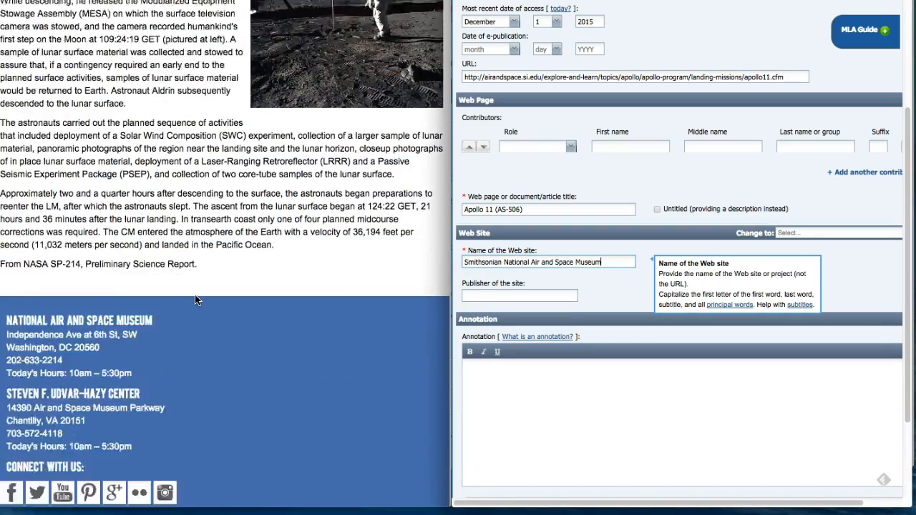
pyautogui.scroll(-3)
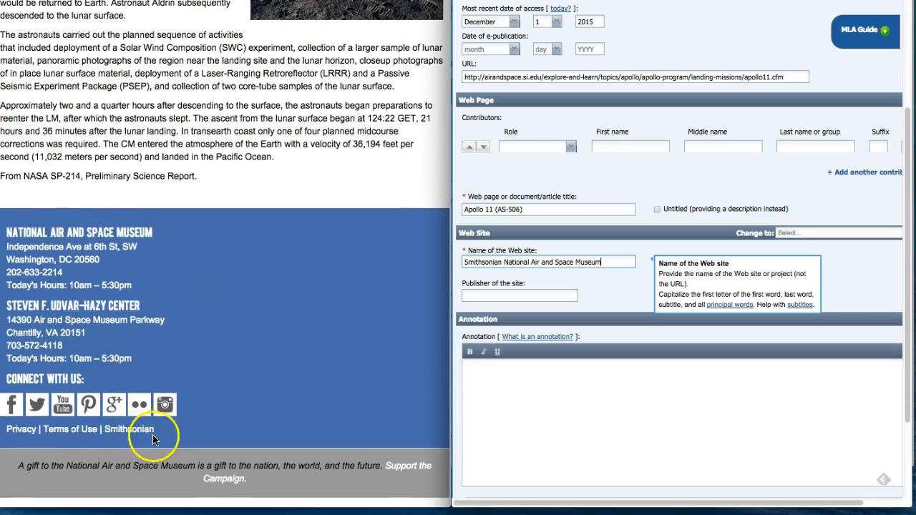
pyautogui.moveTo(146, 438)
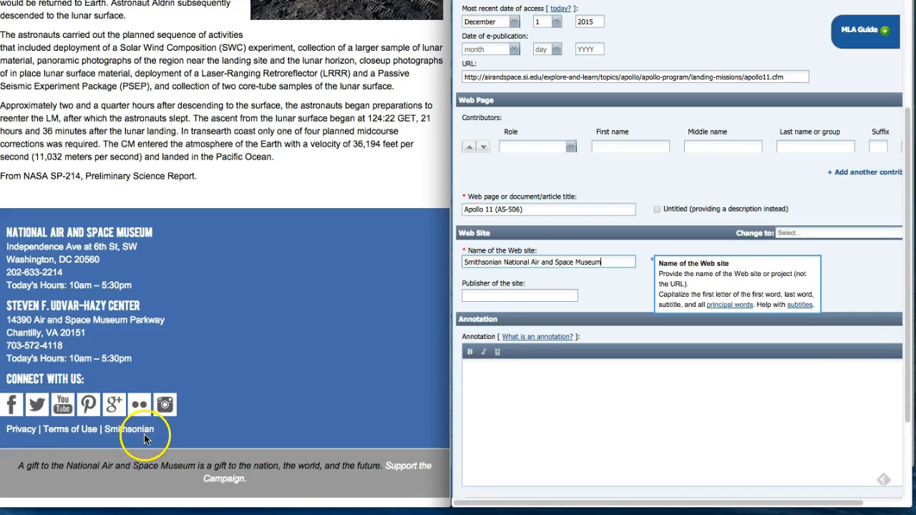
pyautogui.click(520, 295)
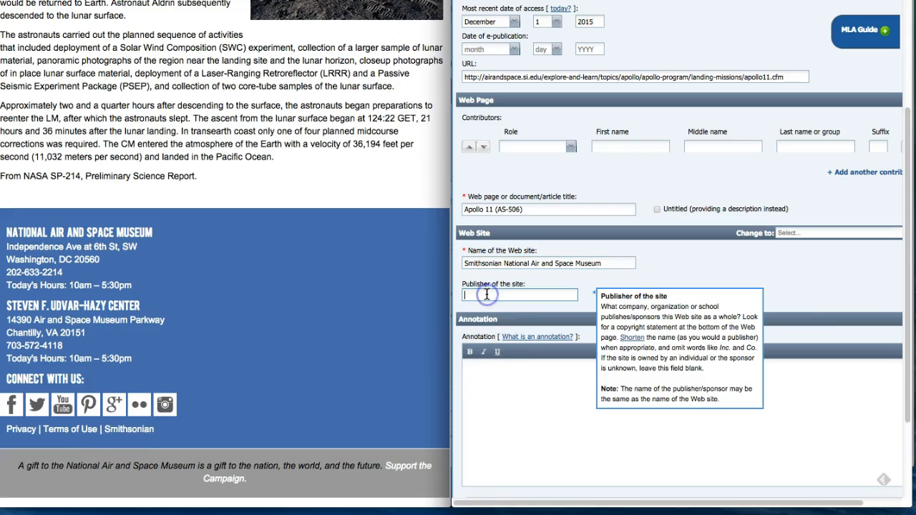
pyautogui.write('Smithsonian')
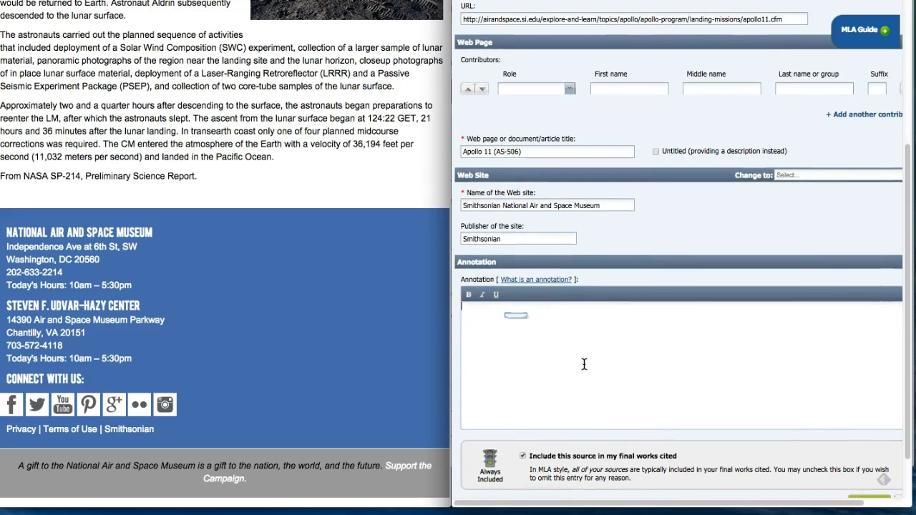
# - Scroll down the citation form toward the Annotation area and Submit
pyautogui.scroll(-3)
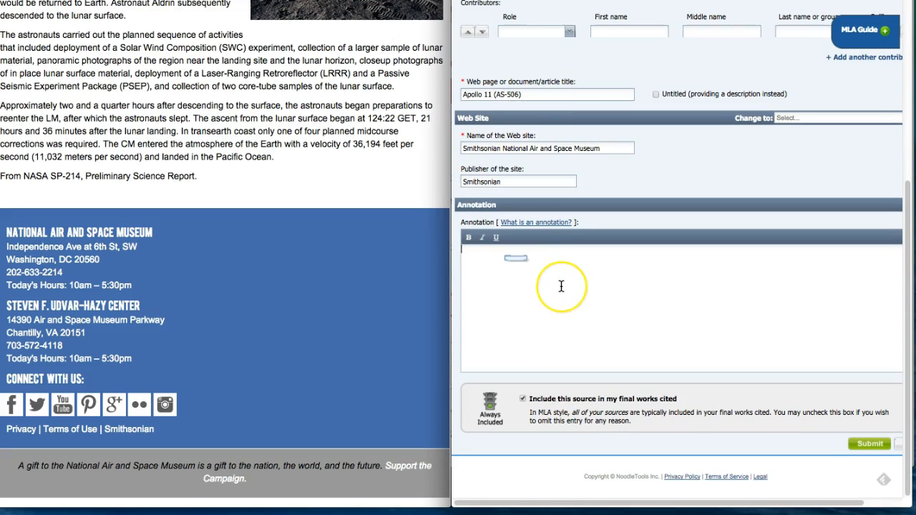
pyautogui.moveTo(699, 338)
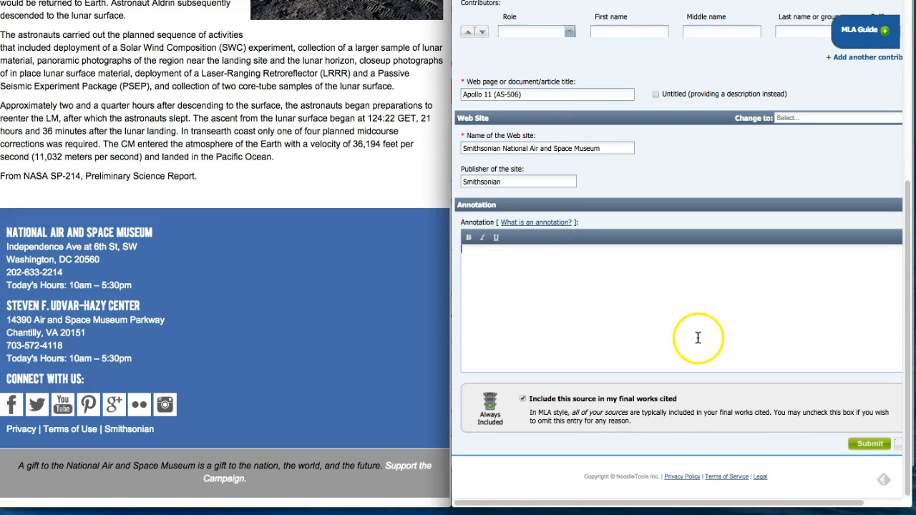